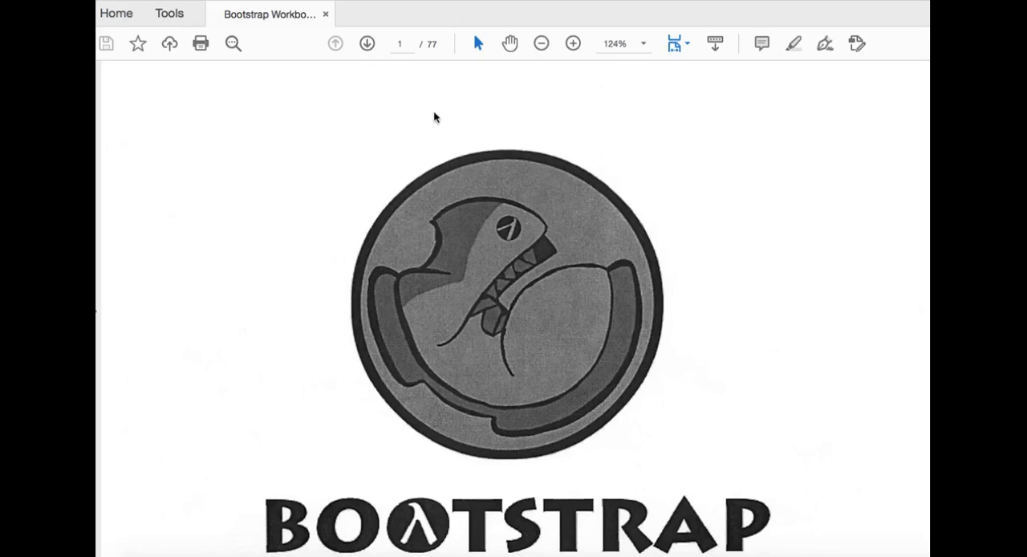
mouse_move(459, 126)
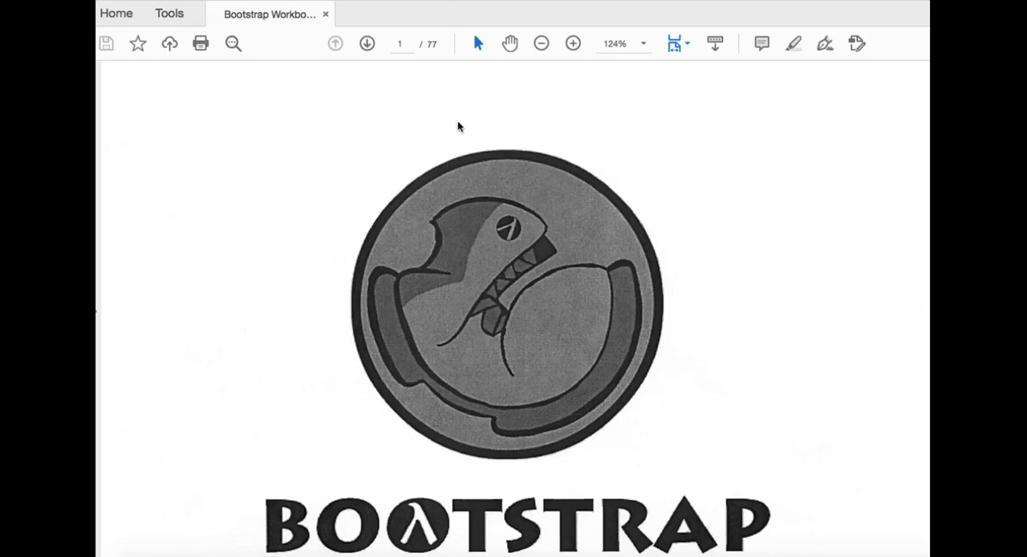
Step: Pick the Bootstrap Workbook PDF from the Desktop for PDF-to-PPT conversion
scroll("down", 3)
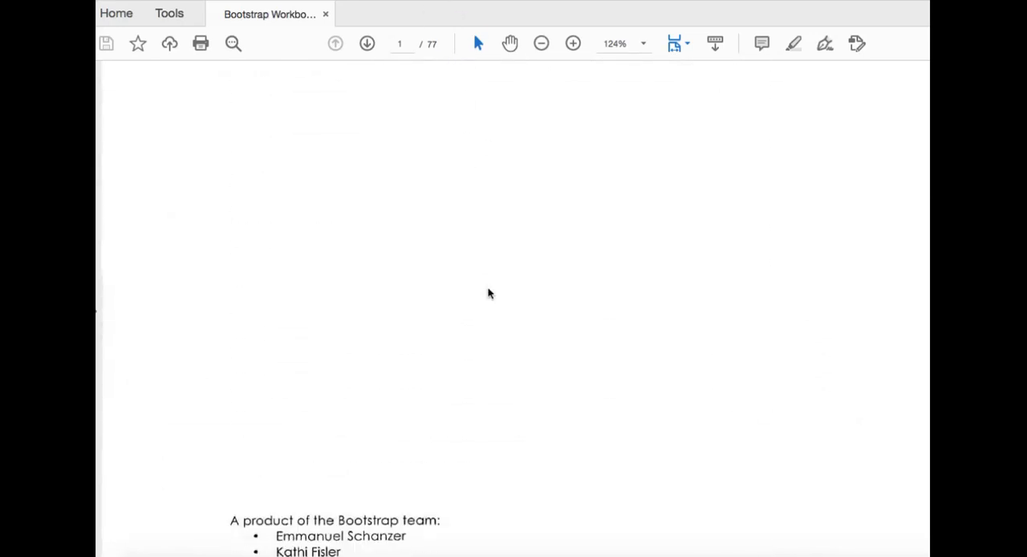
scroll("down", 3)
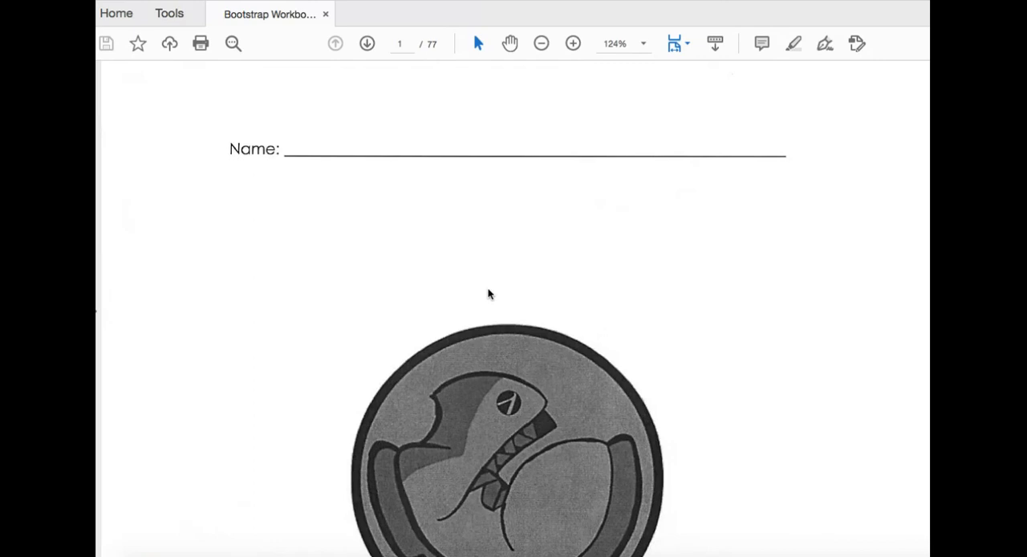
mouse_move(560, 220)
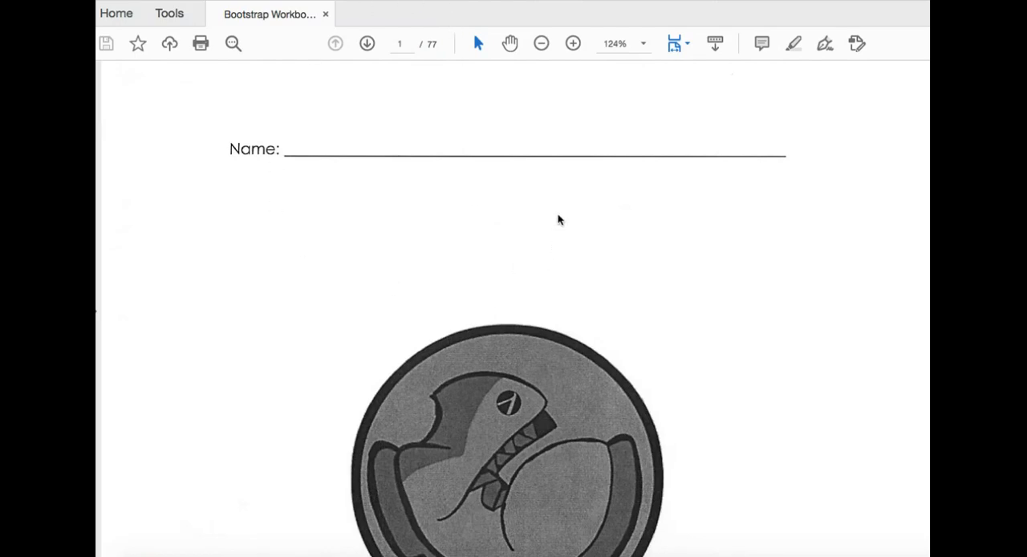
mouse_move(498, 182)
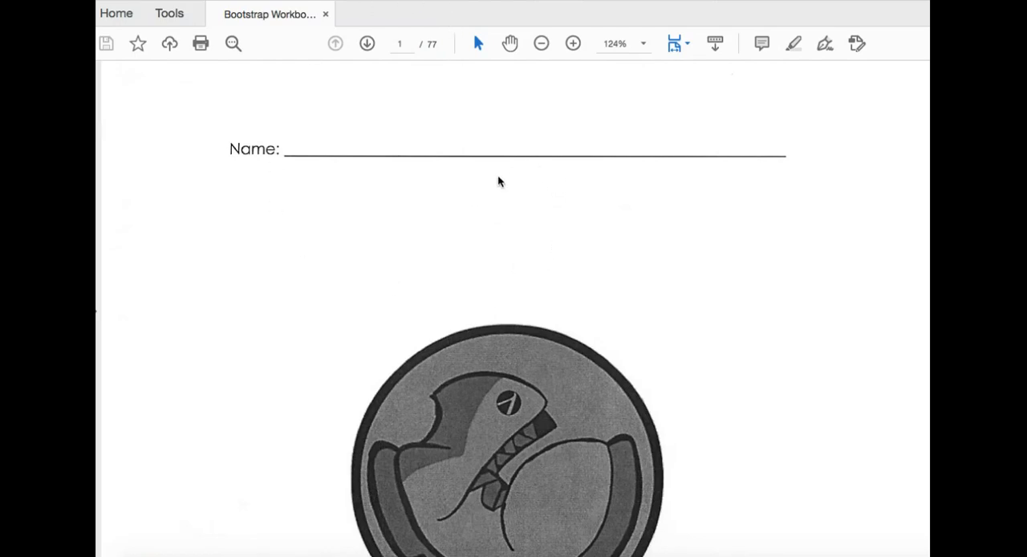
mouse_move(782, 378)
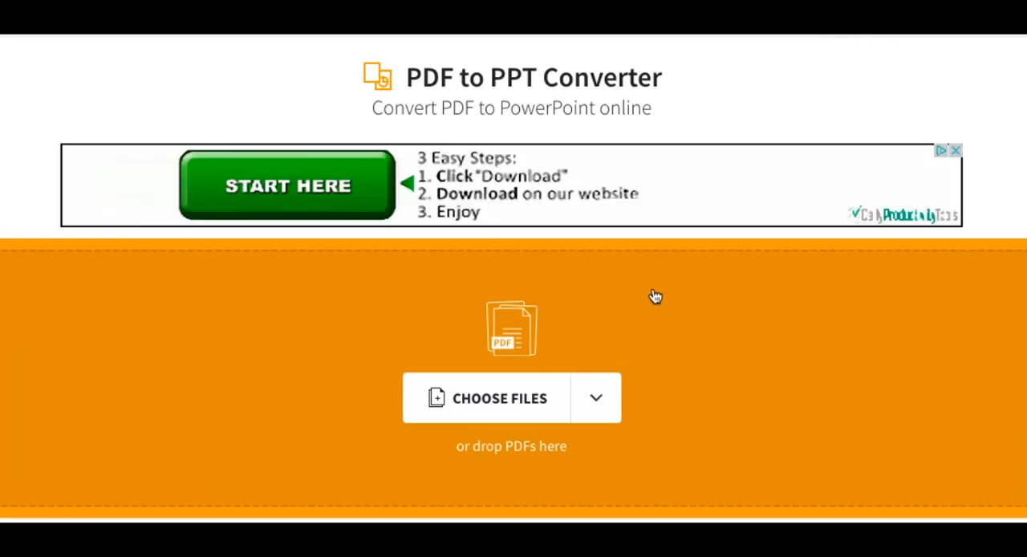
scroll("down", 3)
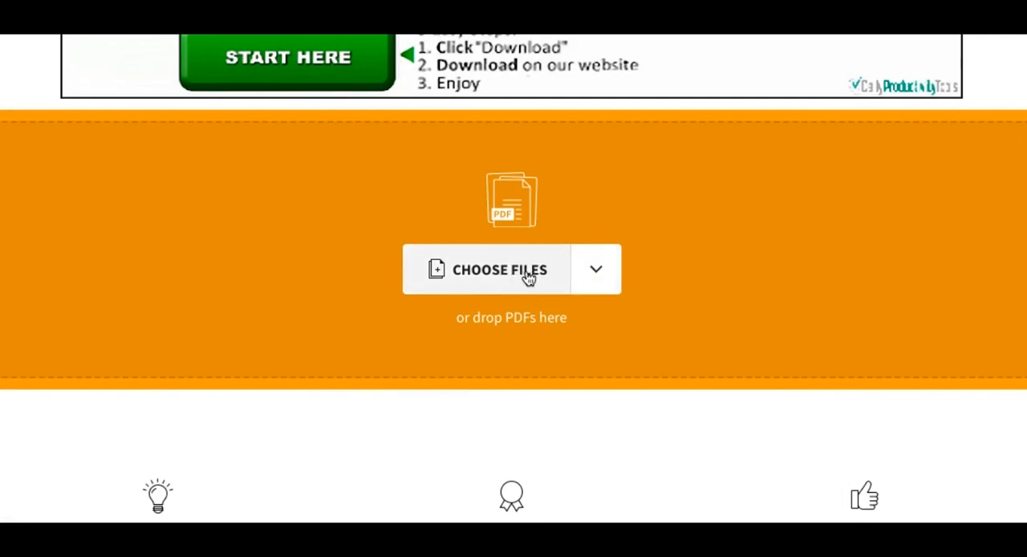
left_click(499, 269)
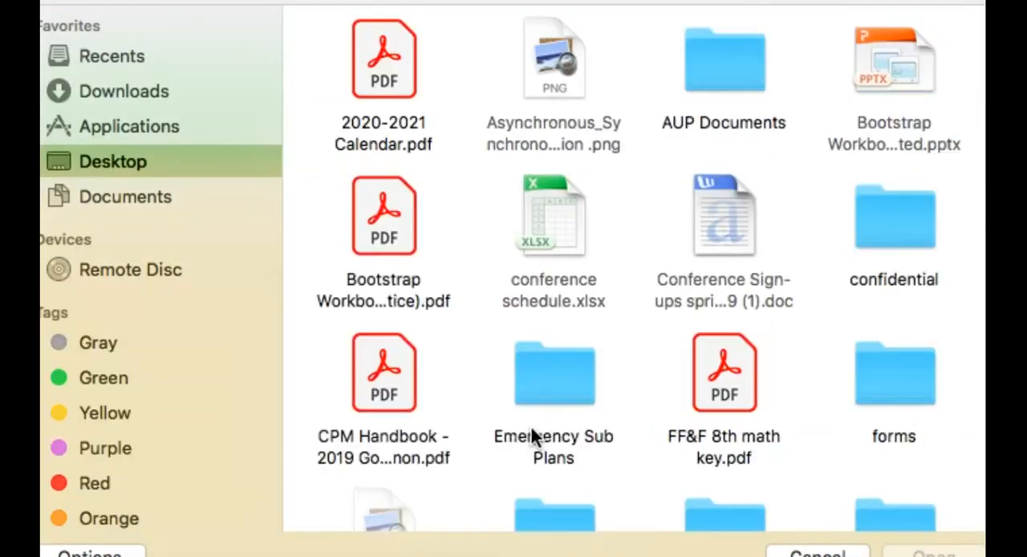
scroll("down", 3)
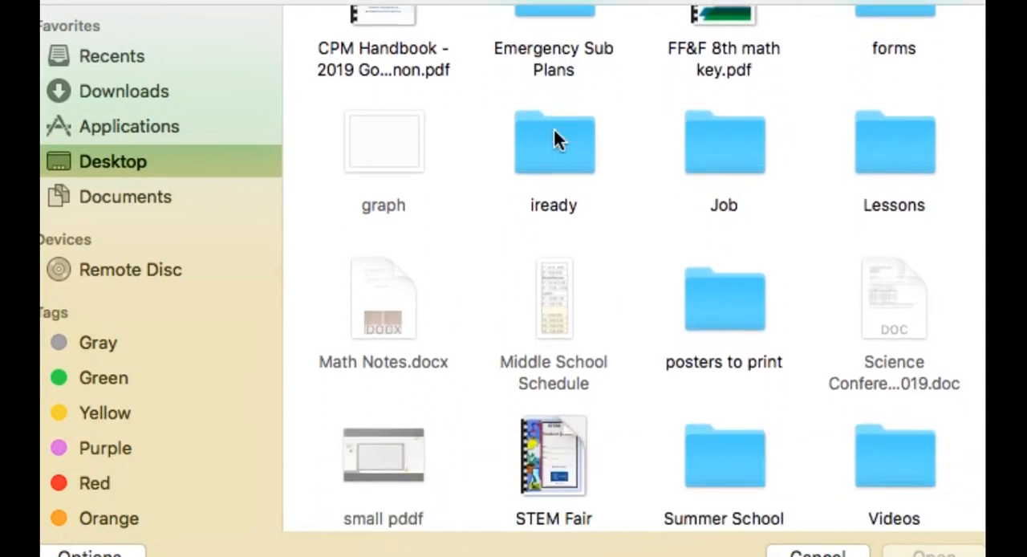
scroll("down", 3)
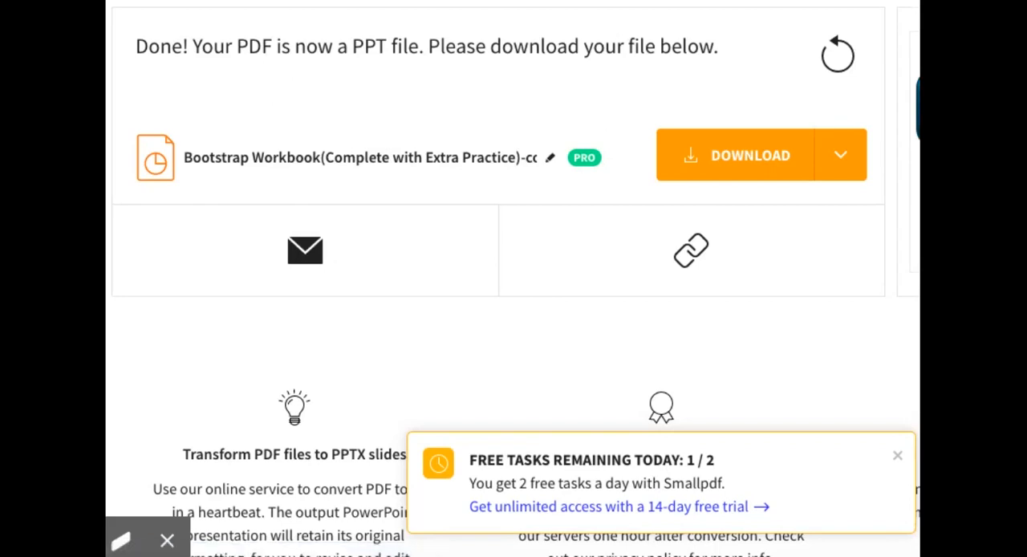
mouse_move(720, 209)
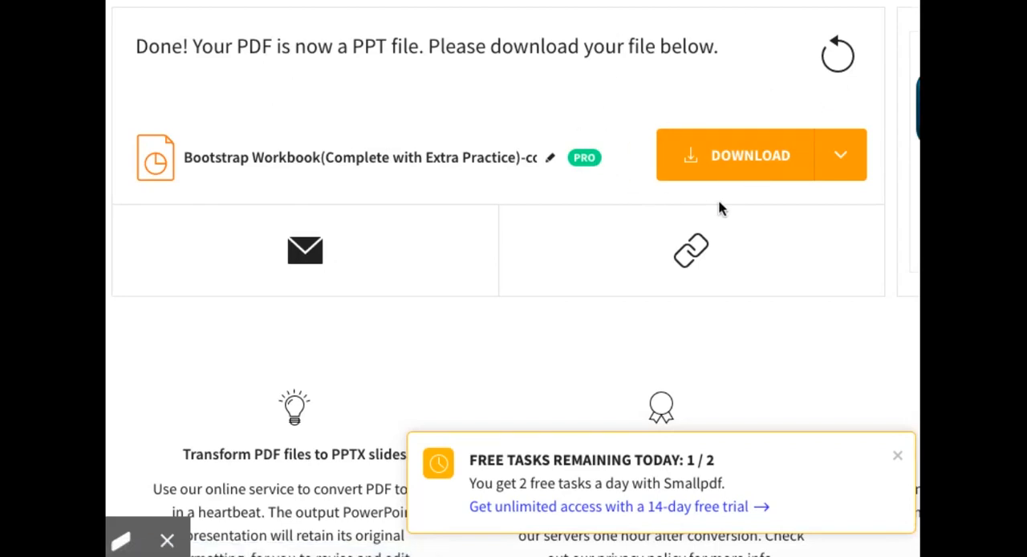
mouse_move(891, 170)
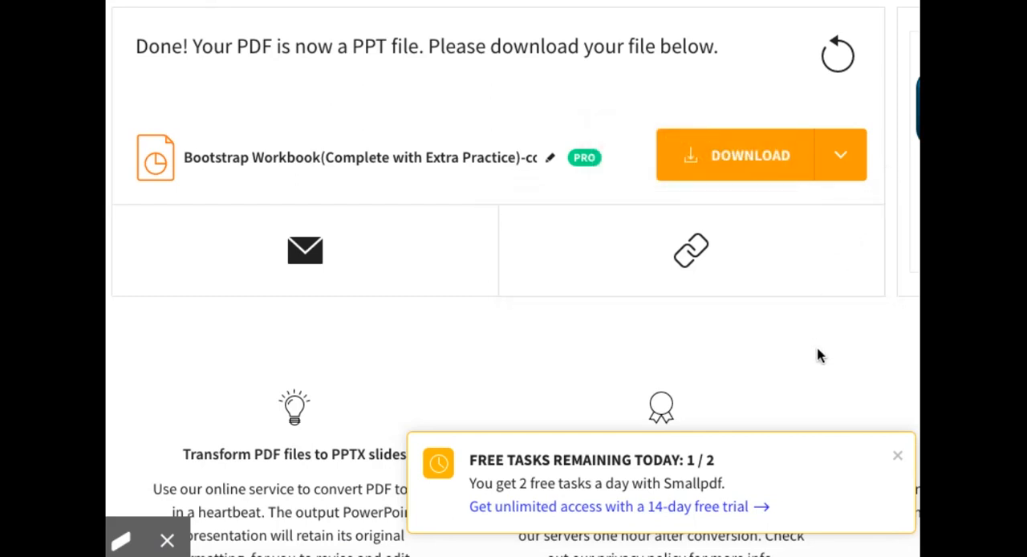
mouse_move(829, 363)
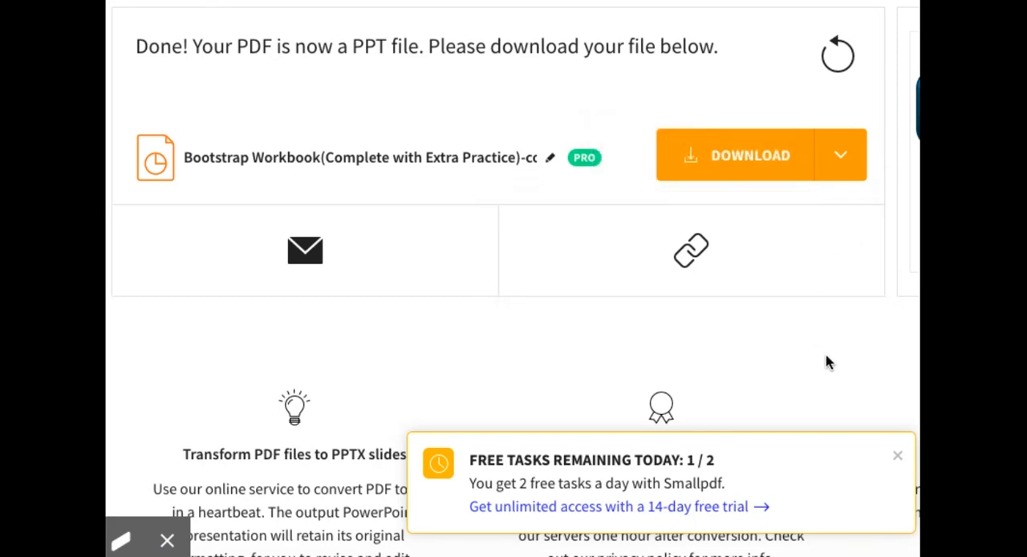
mouse_move(737, 400)
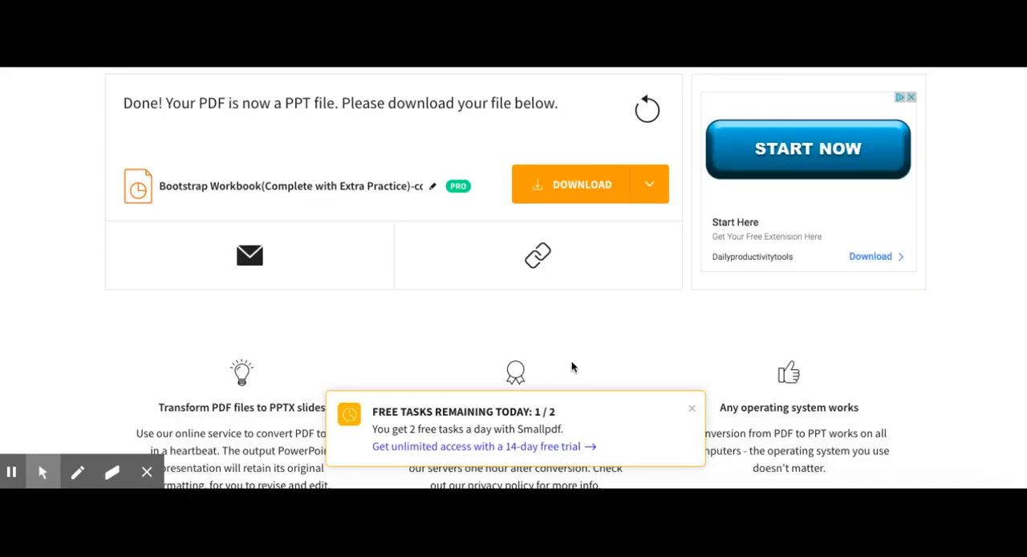
mouse_move(607, 195)
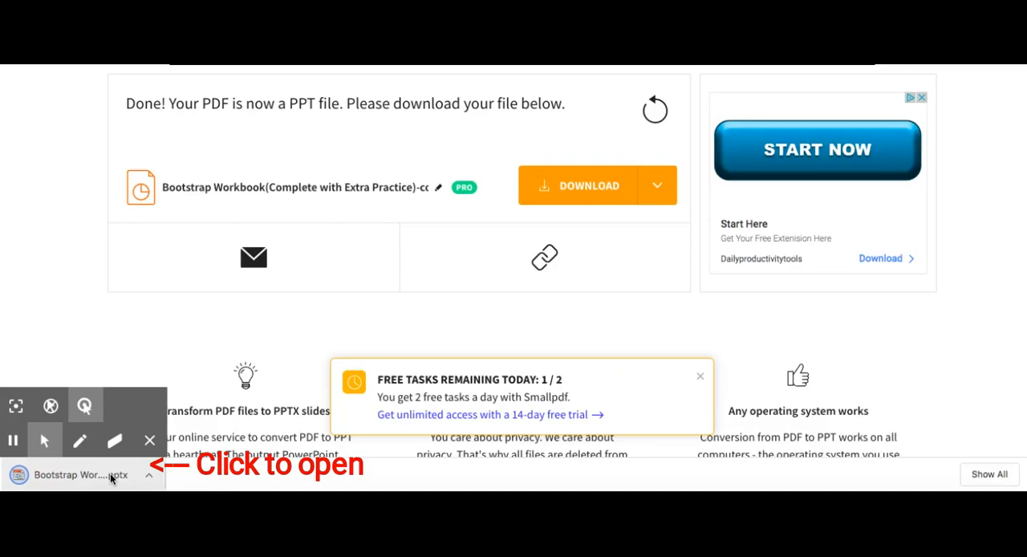
Step: Open the downloaded Bootstrap workbook .pptx in PowerPoint, showing its 77 slides
left_click(80, 474)
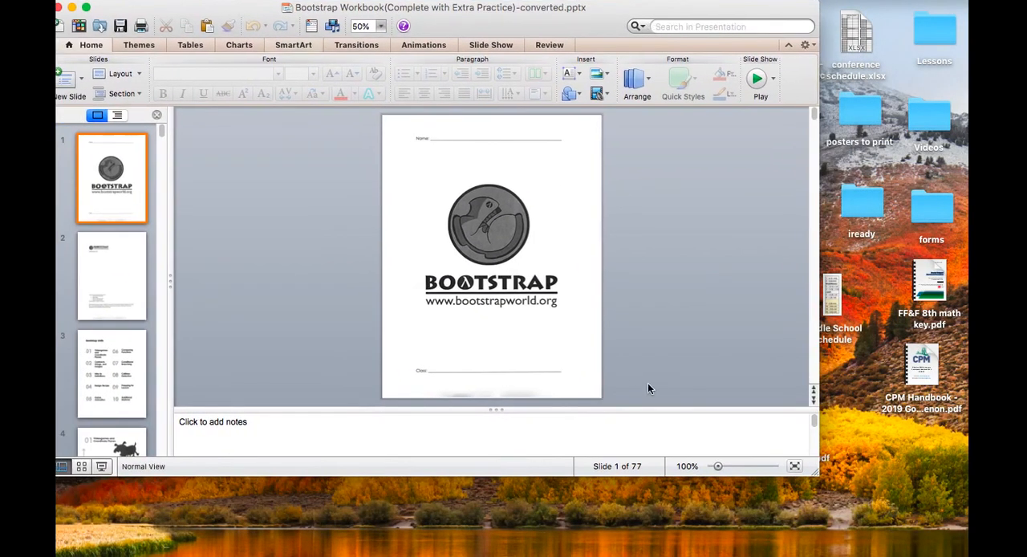
mouse_move(888, 491)
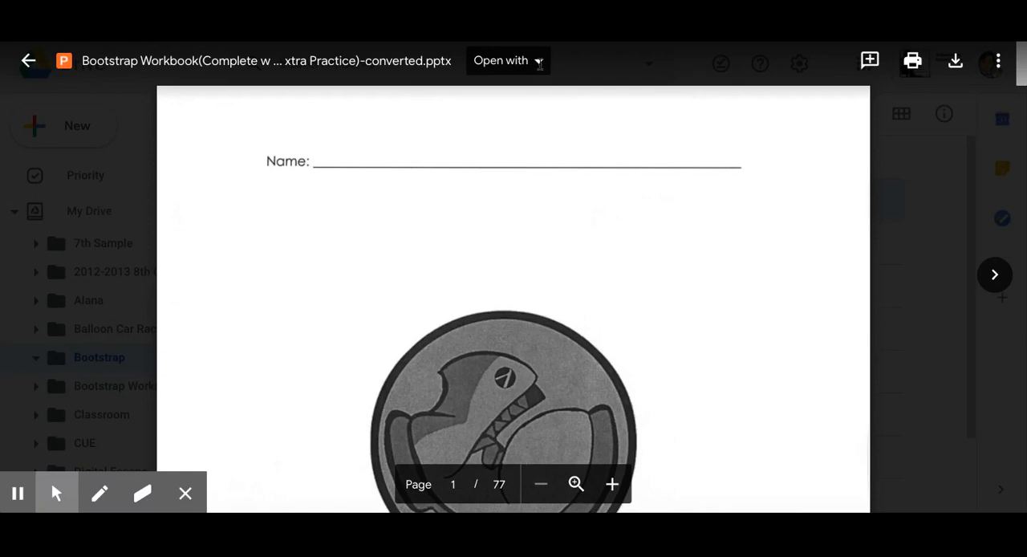
Step: Open the Bootstrap workbook .pptx from the Drive preview with Google Slides
left_click(507, 60)
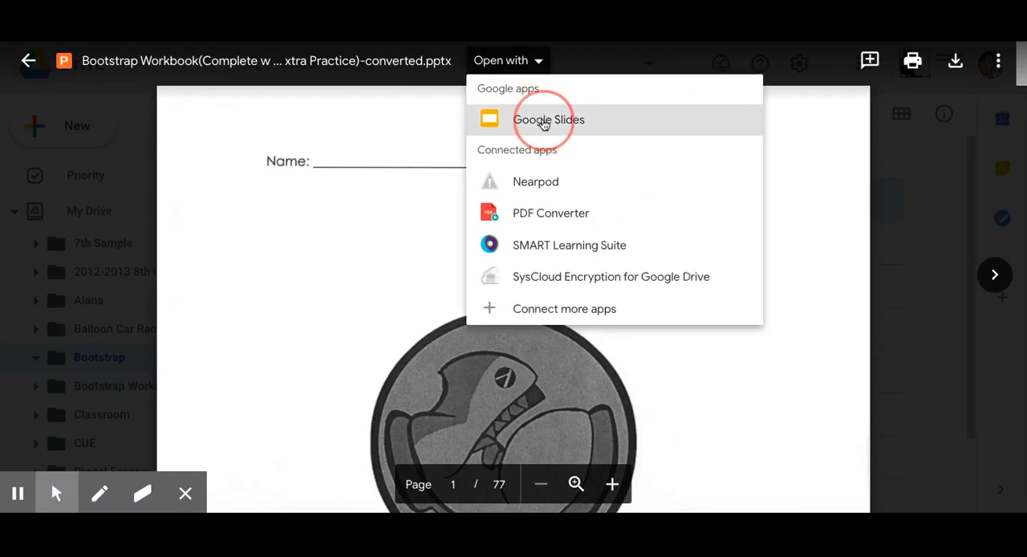
left_click(549, 118)
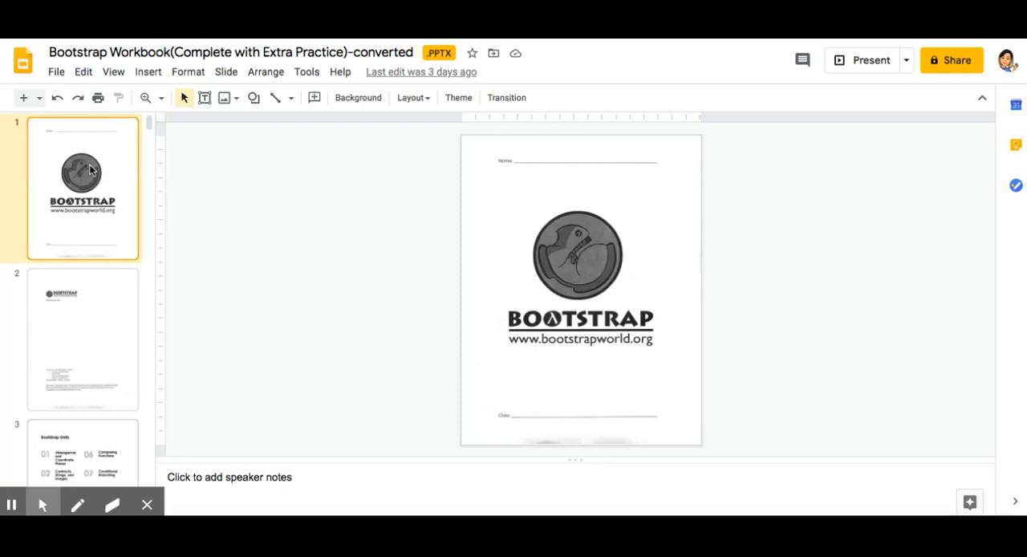
mouse_move(560, 112)
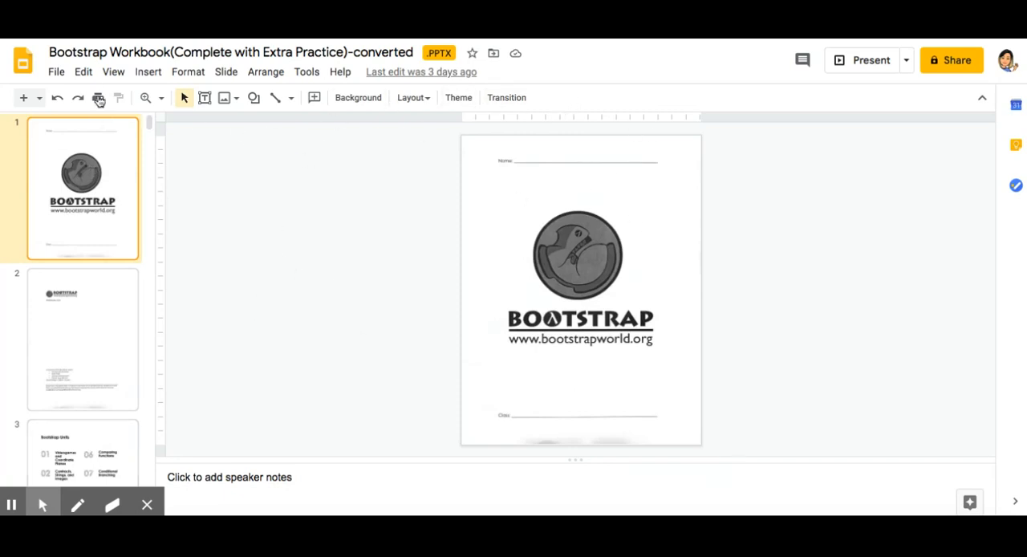
Step: Use File > Save as Google Slides on the Bootstrap workbook presentation
left_click(56, 71)
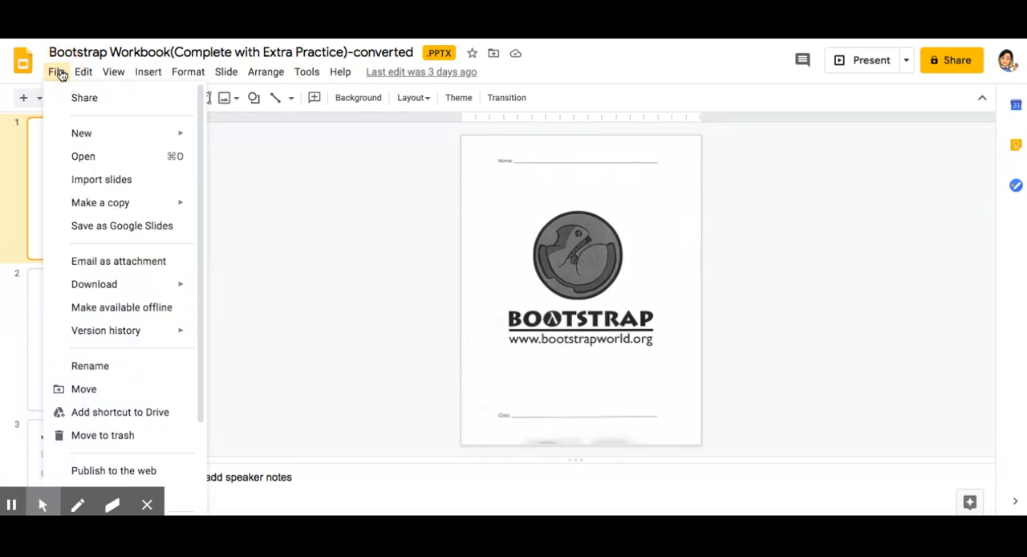
mouse_move(148, 225)
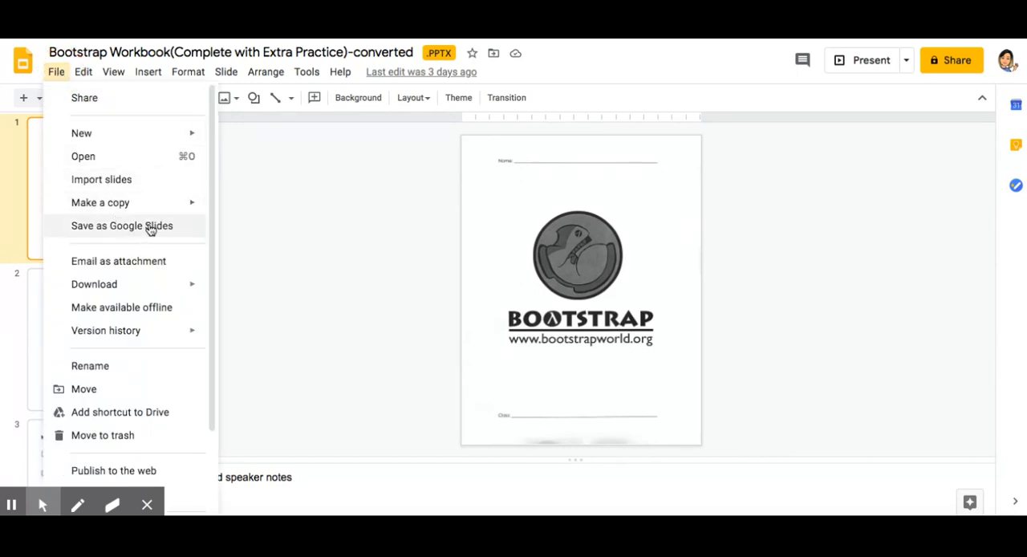
mouse_move(104, 225)
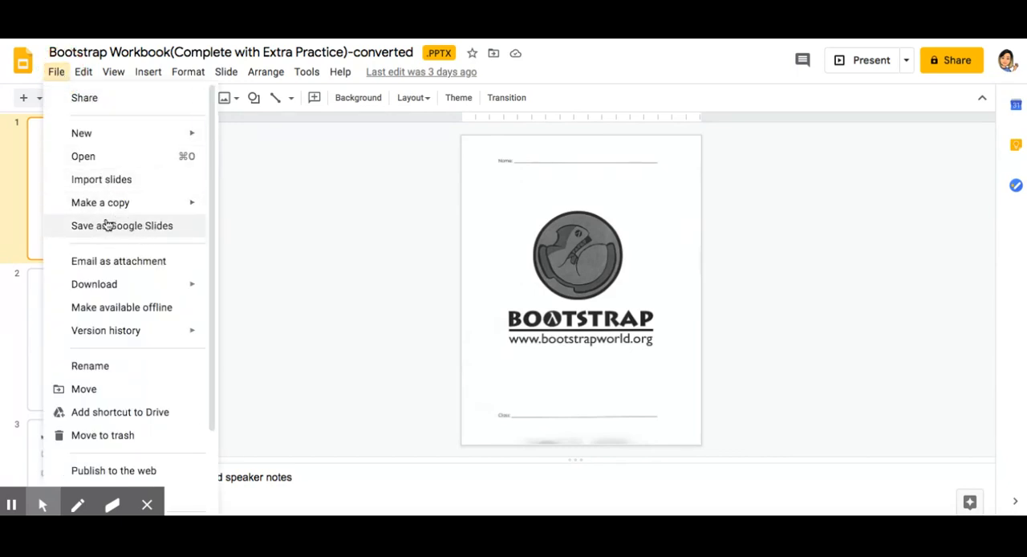
left_click(122, 226)
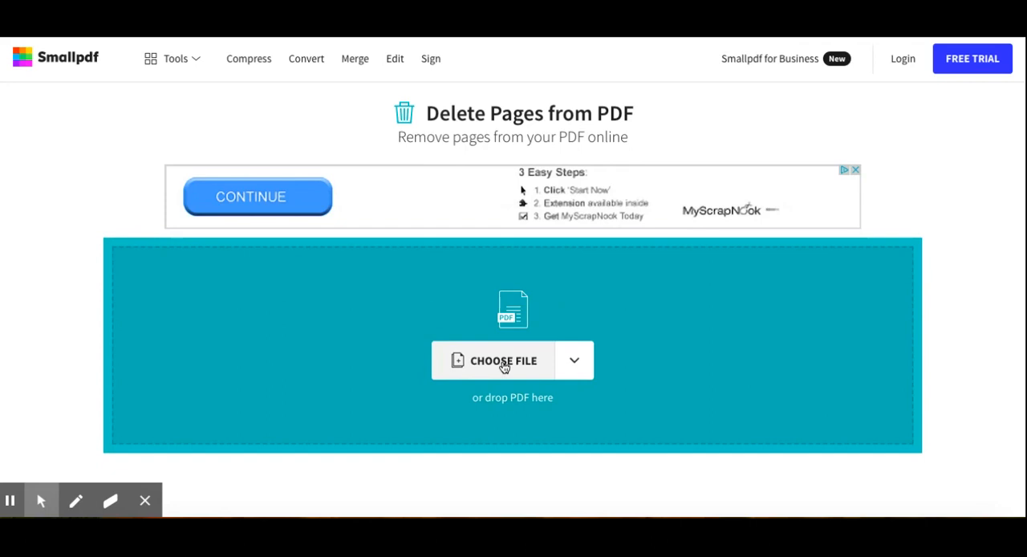
Step: Select FF&F 8th math key.pdf from the Desktop in Delete Pages from PDF
left_click(503, 361)
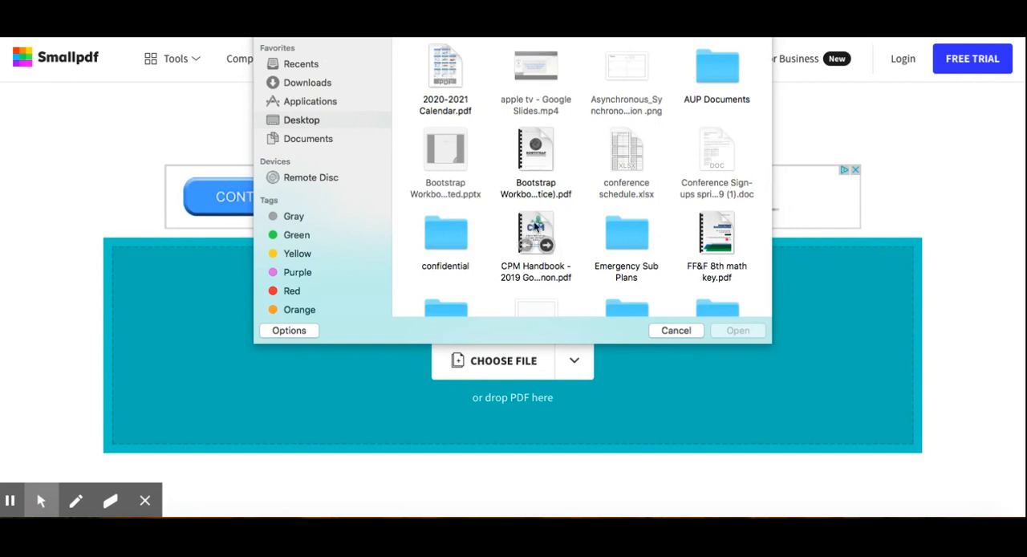
scroll("down", 3)
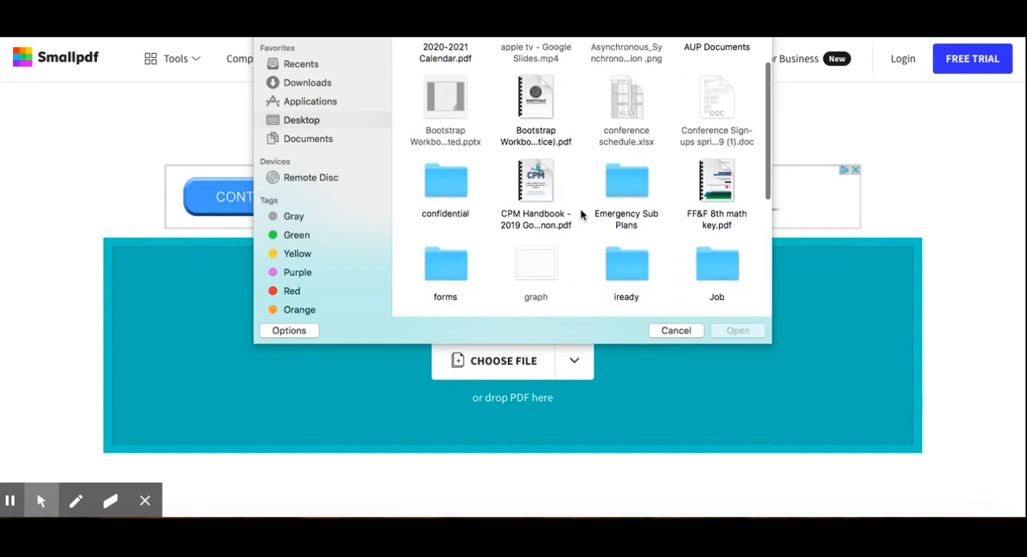
left_click(676, 330)
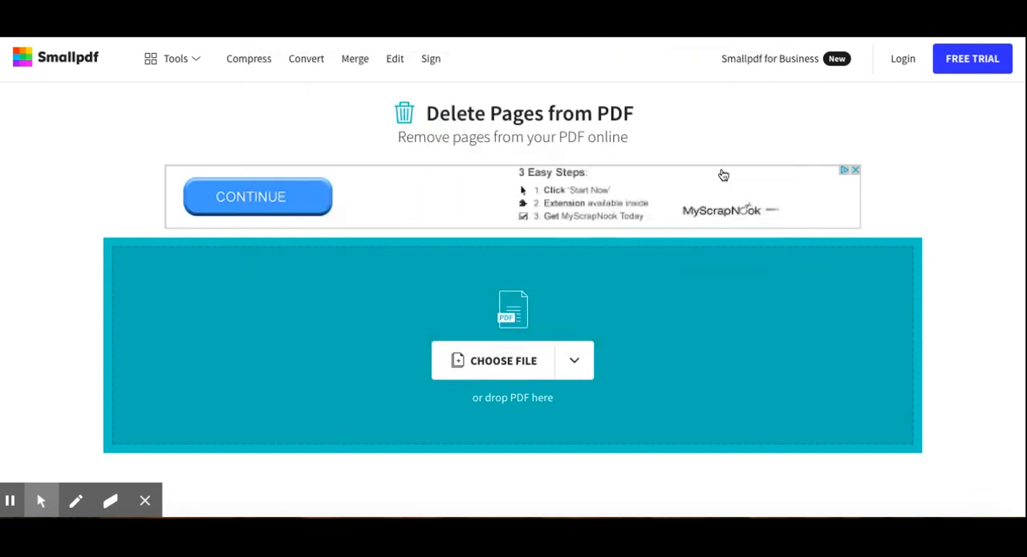
left_click(504, 360)
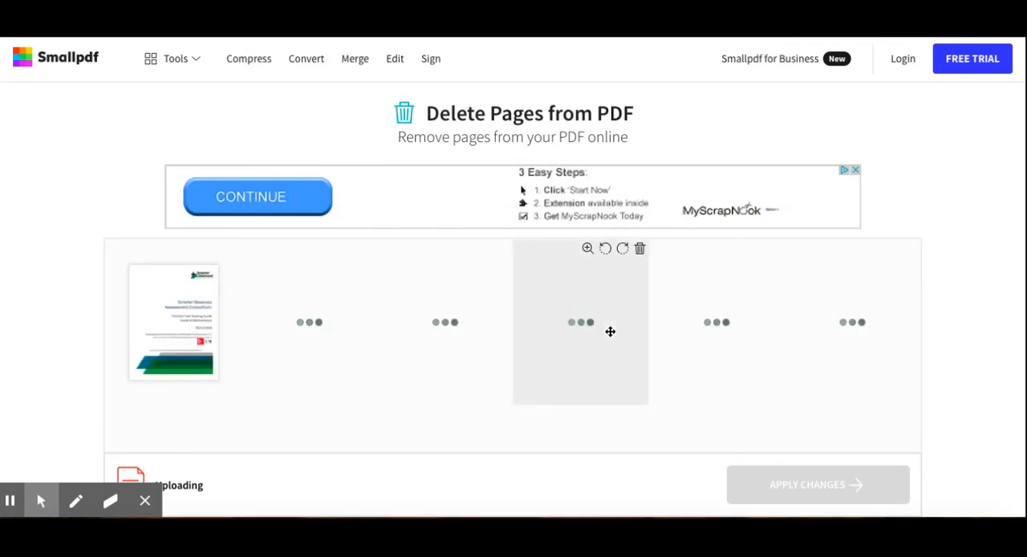
Step: Scroll through the math key PDF's page thumbnails, marking pages for removal
scroll("down", 3)
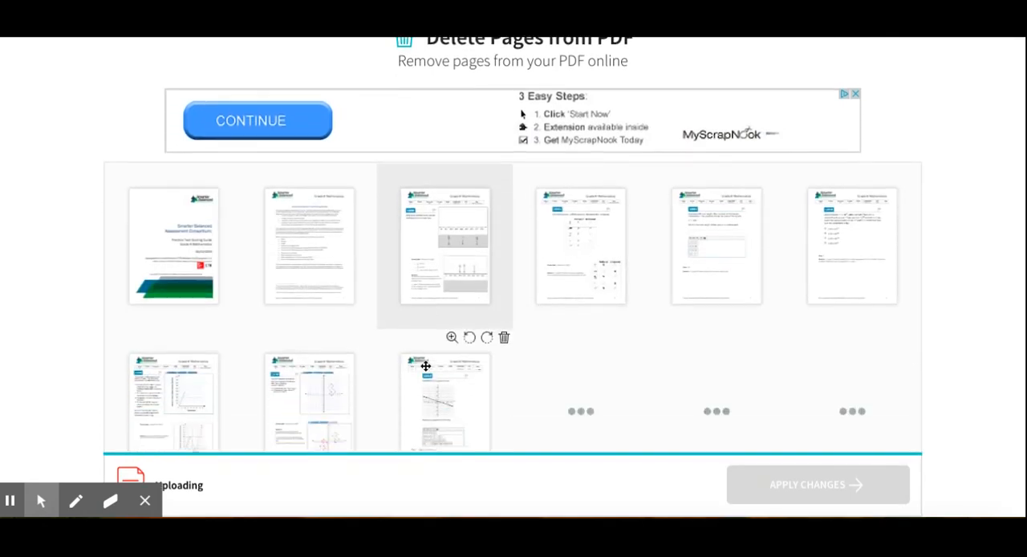
scroll("down", 3)
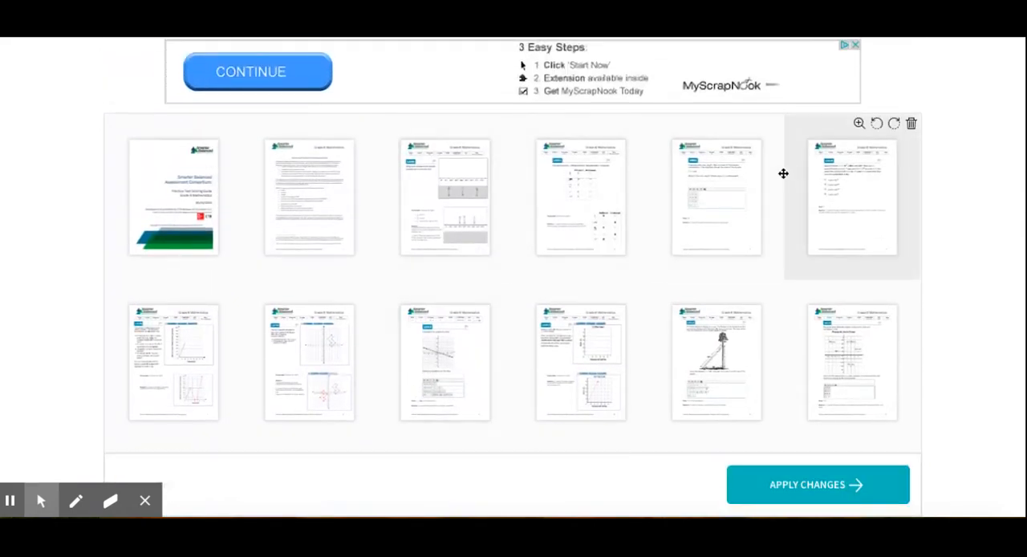
mouse_move(798, 229)
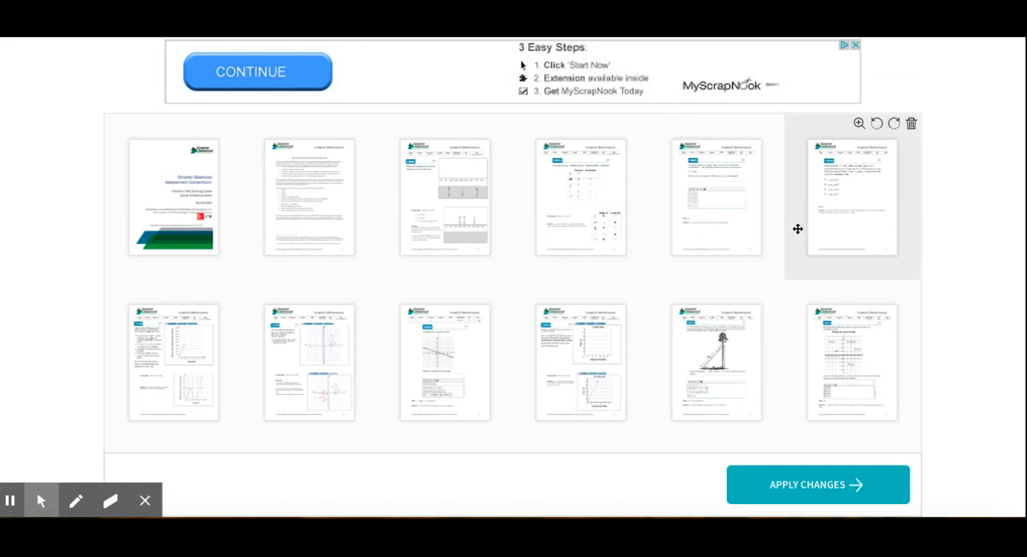
scroll("down", 3)
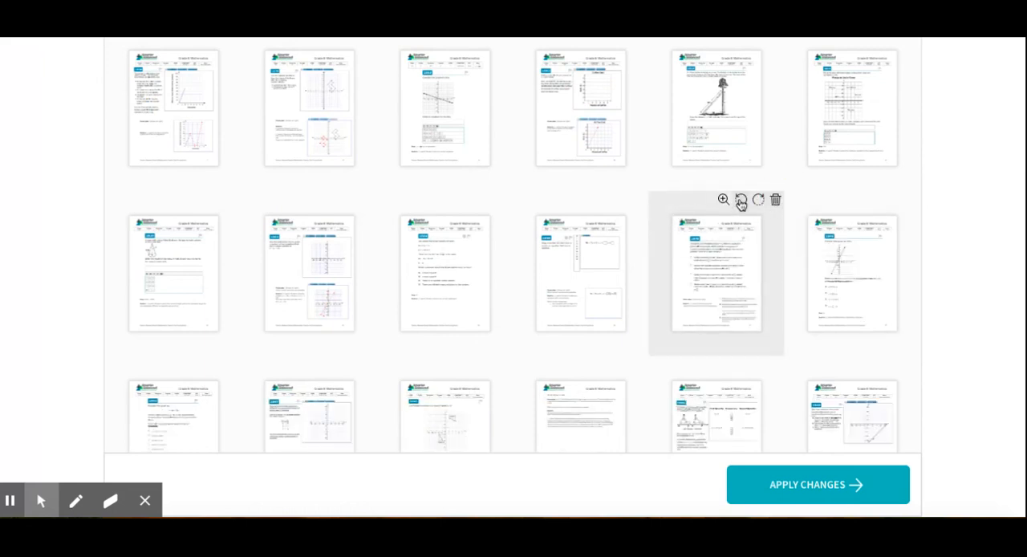
left_click(740, 200)
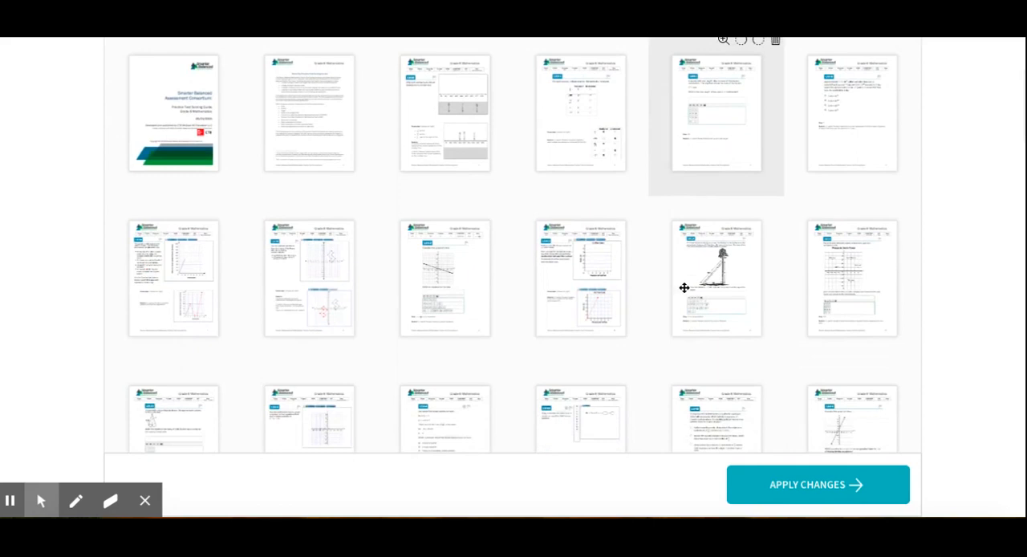
scroll("down", 3)
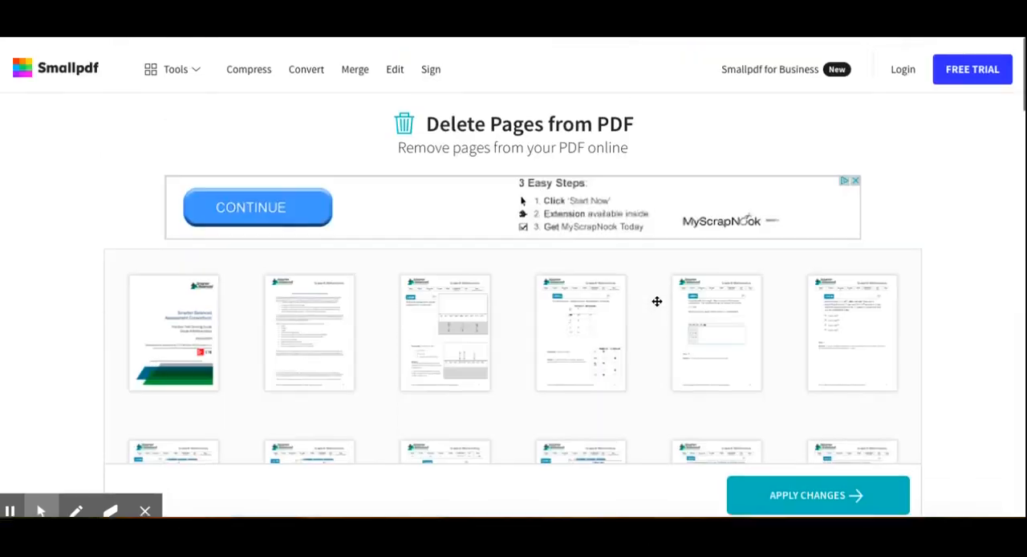
scroll("down", 3)
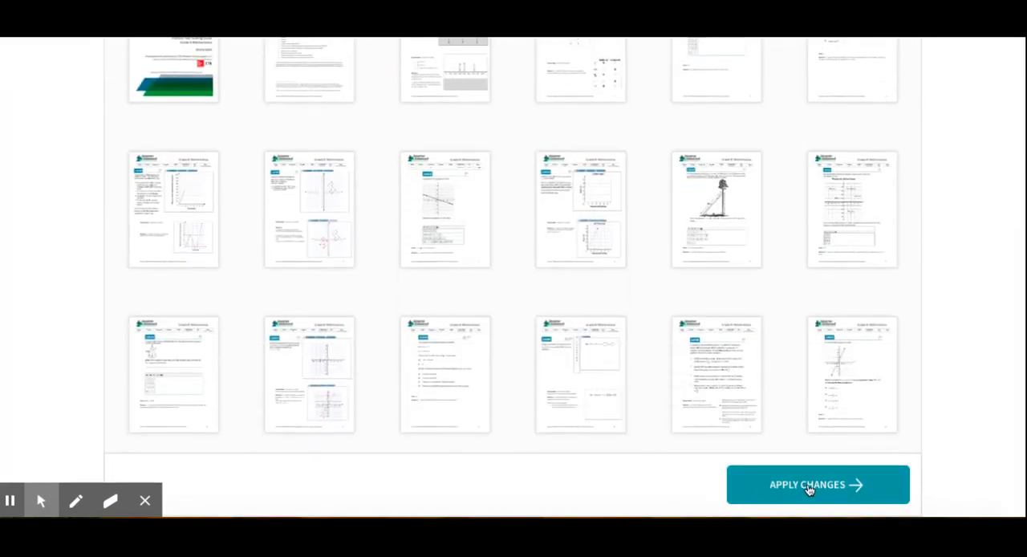
Step: Apply the deletions to produce 'FF&F 8th math key-pages-deleted.pdf', then open Smallpdf tools
left_click(817, 483)
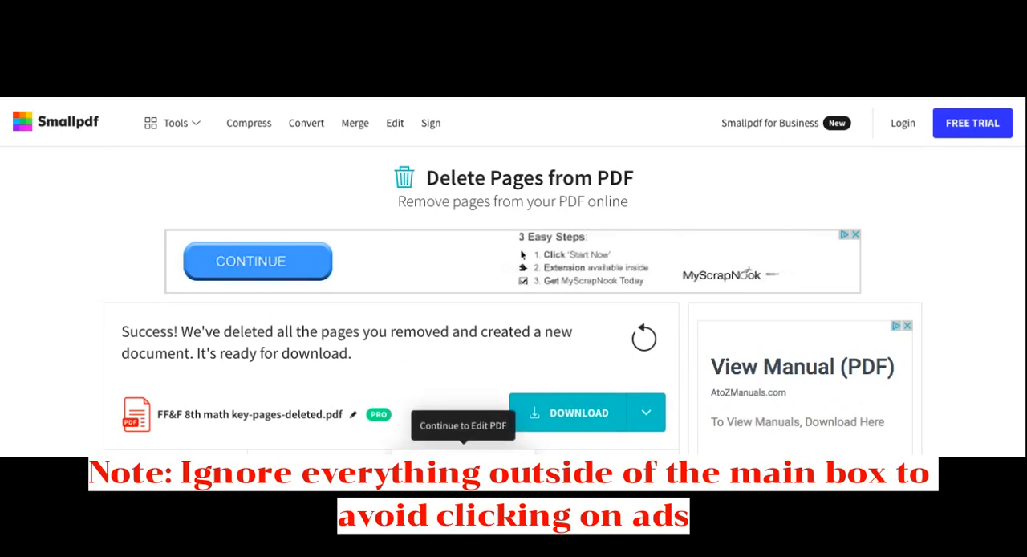
mouse_move(562, 411)
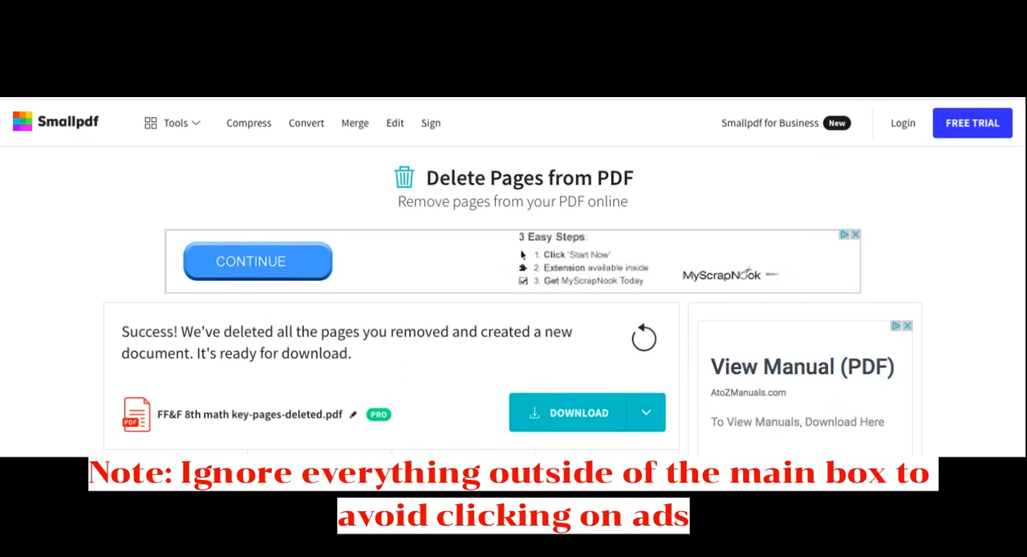
left_click(174, 122)
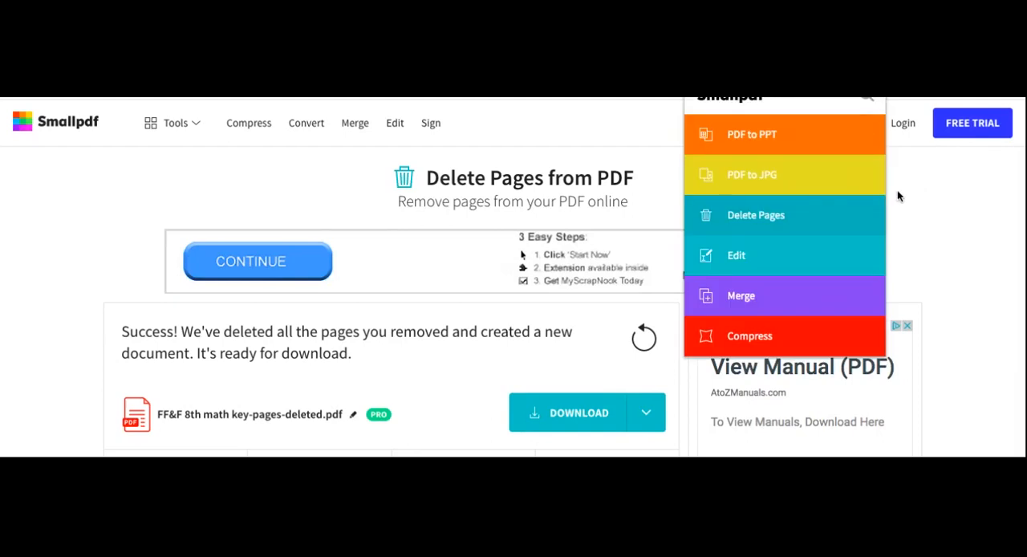